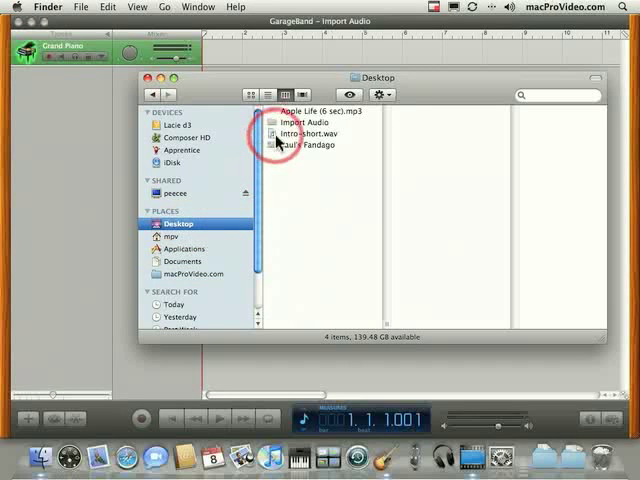
In Finder's Desktop folder, view Intro-short.wav's details, then select Apple Life (6 sec).mp3
{"action": "left_click", "coordinate": [300, 133]}
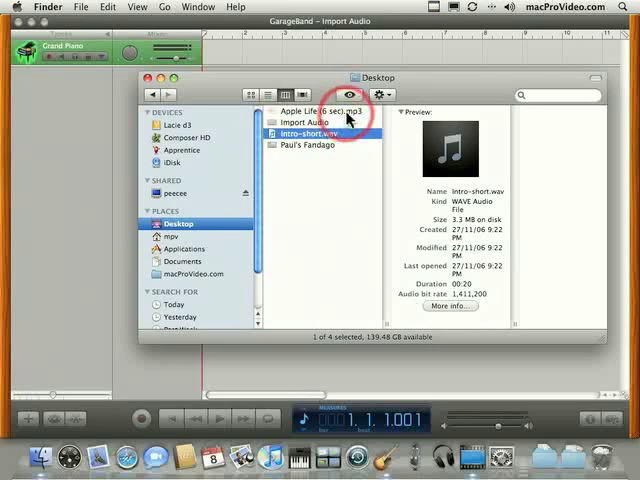
{"action": "left_click", "coordinate": [320, 110]}
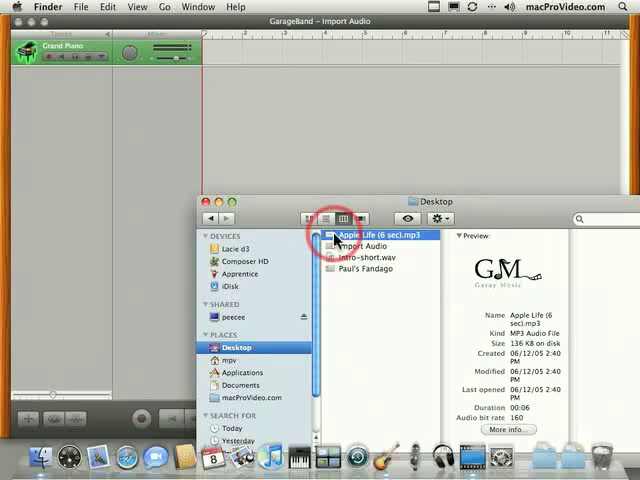
Drag Apple Life (6 sec).mp3 into the GarageBand timeline as a new audio track near bar 4
{"action": "left_click_drag", "start_coordinate": [335, 243], "coordinate": [205, 135]}
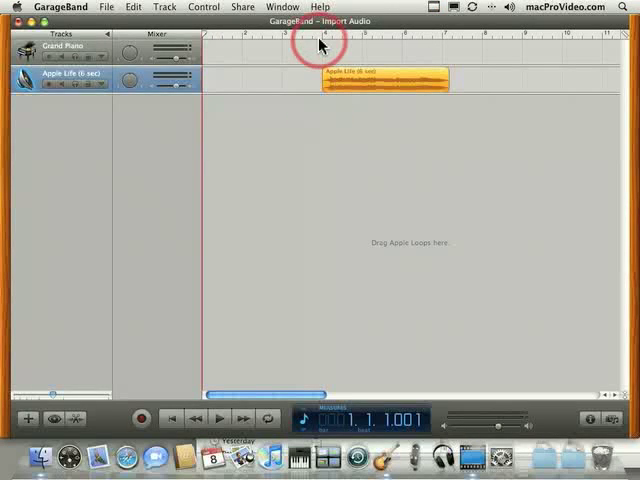
{"action": "left_click", "coordinate": [219, 419]}
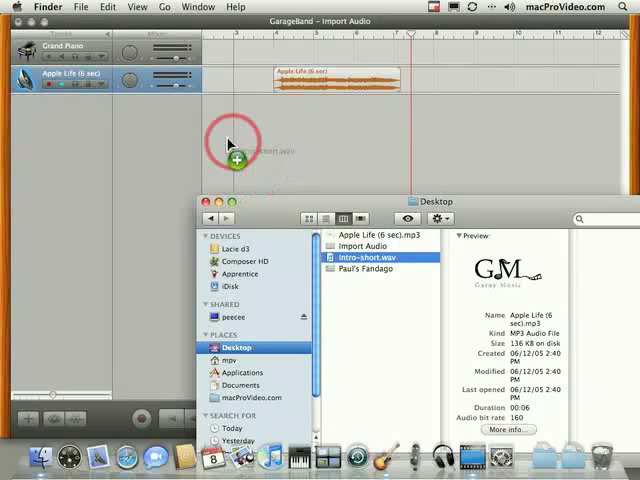
Add Intro-short.wav as a new track at the song's start, then open the File menu
{"action": "left_click_drag", "start_coordinate": [375, 260], "coordinate": [230, 140]}
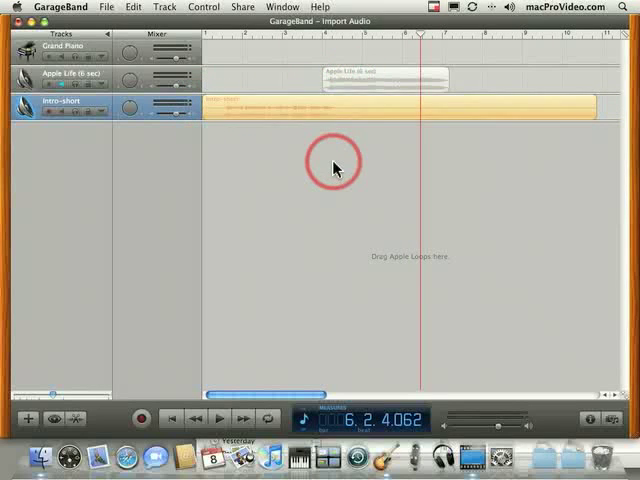
{"action": "left_click", "coordinate": [107, 6]}
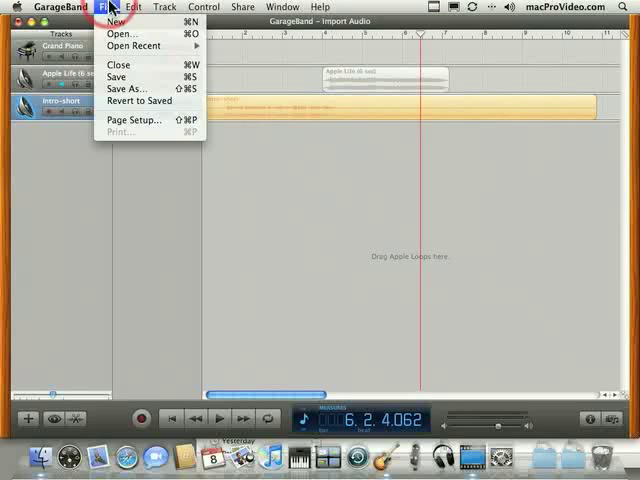
{"action": "mouse_move", "coordinate": [118, 76]}
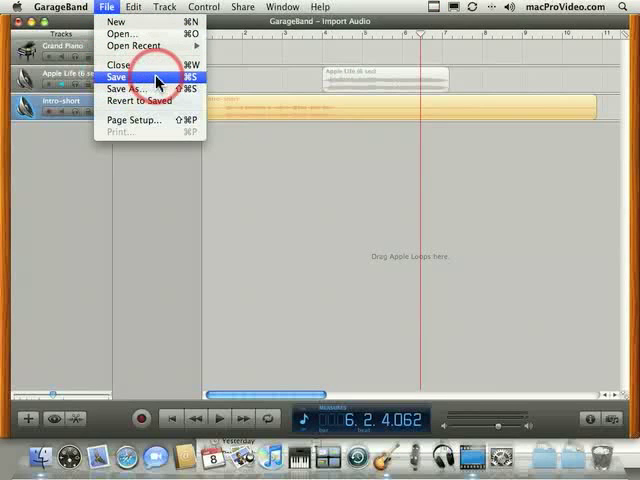